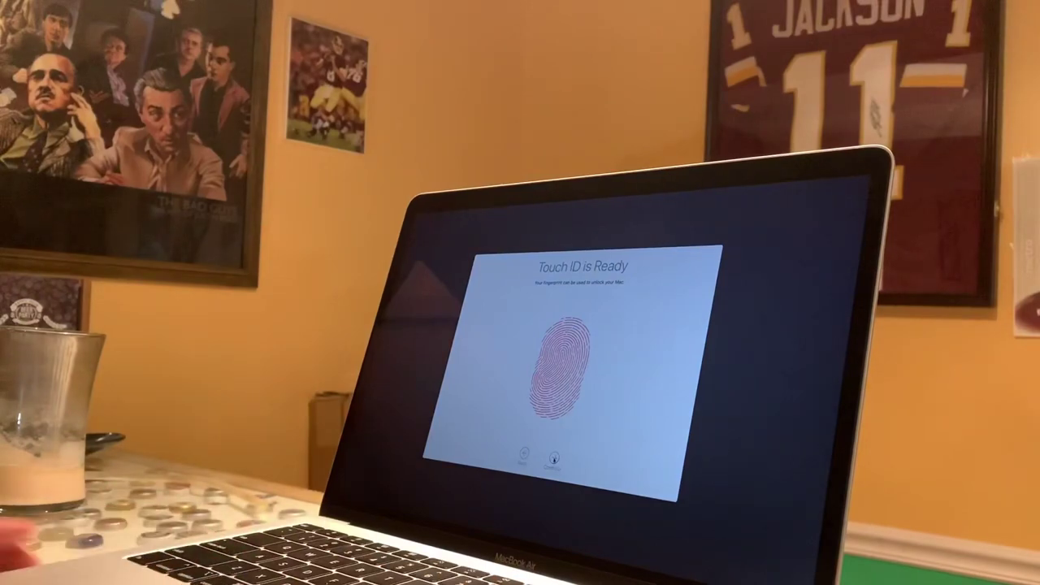
Confirm Touch ID is ready and keep the Light appearance to start Mac setup.
{"action": "left_click", "coordinate": [558, 469]}
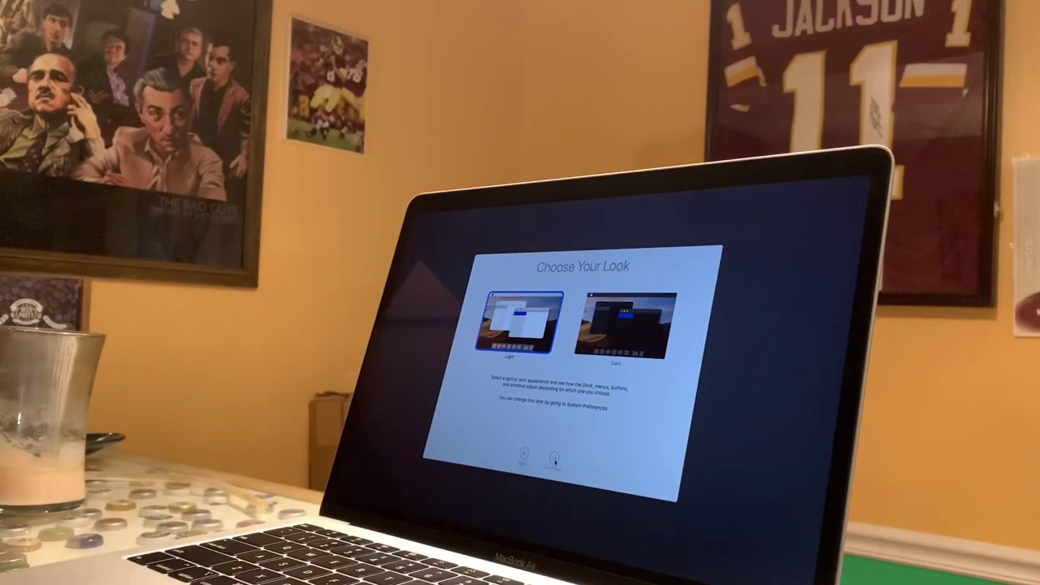
{"action": "left_click", "coordinate": [553, 456]}
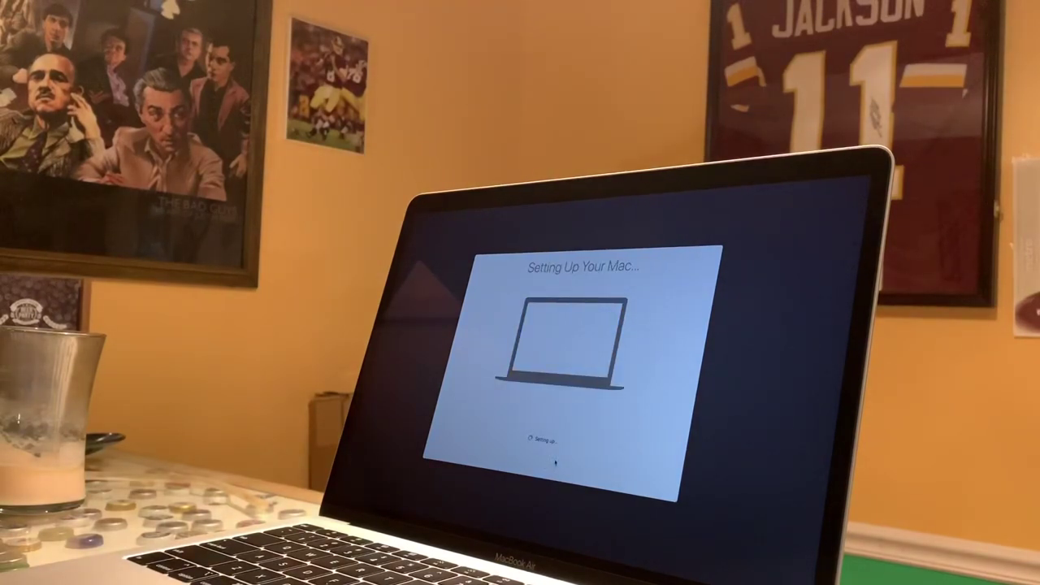